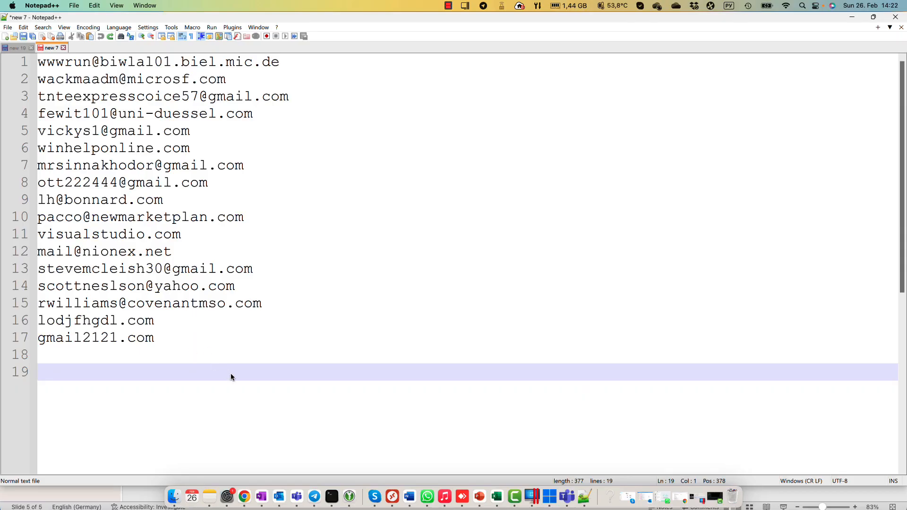
{"action": "mouse_move", "coordinate": [216, 355]}
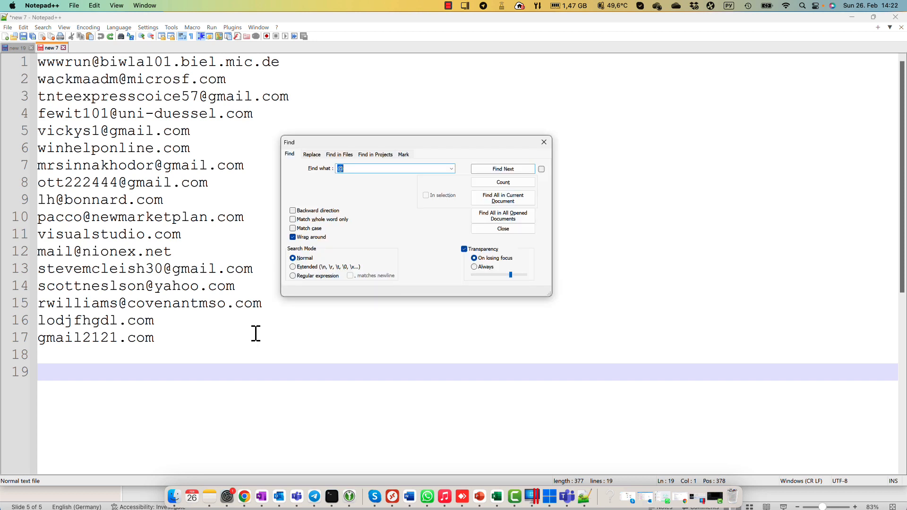
{"action": "mouse_move", "coordinate": [340, 221]}
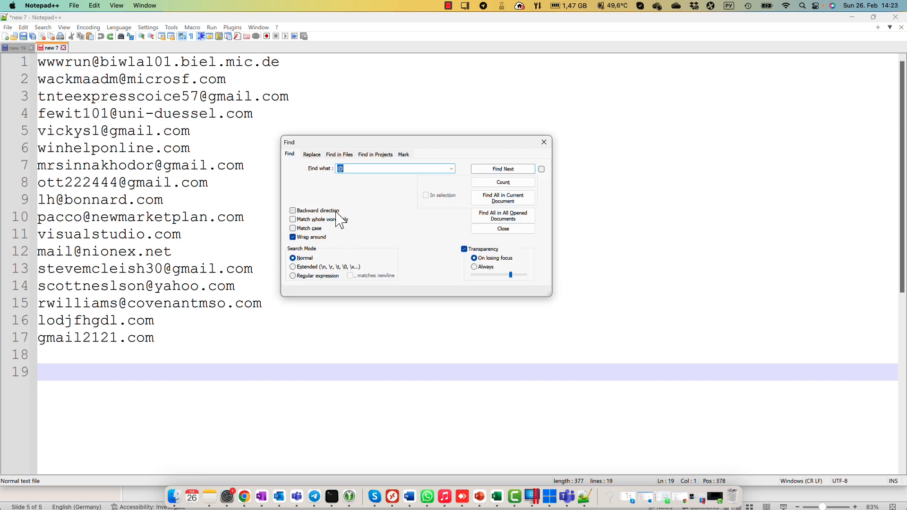
{"action": "mouse_move", "coordinate": [338, 218]}
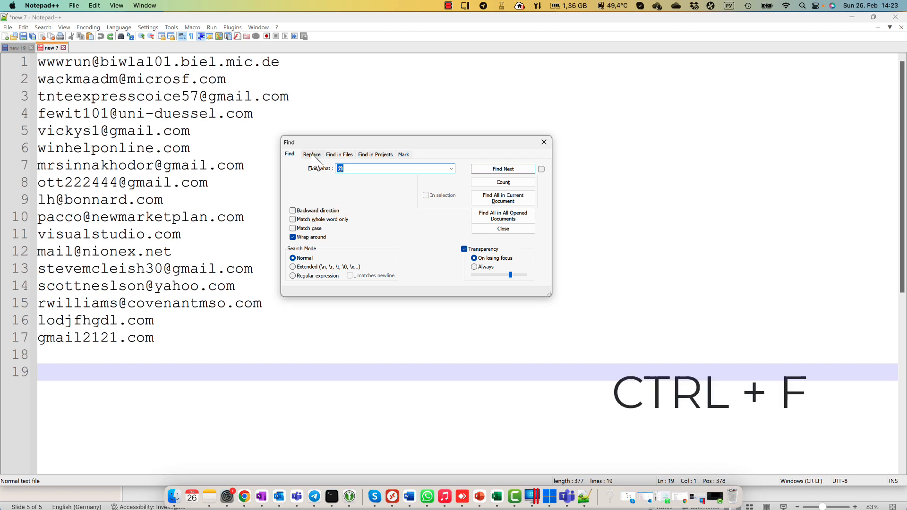
Mark All on "@" with Bookmark line enabled, flagging only the email-address lines
{"action": "left_click", "coordinate": [404, 154]}
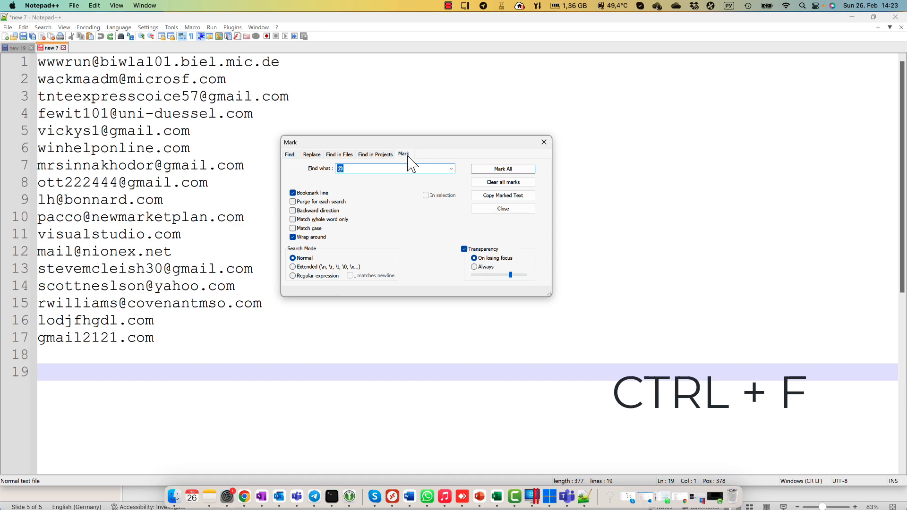
{"action": "mouse_move", "coordinate": [408, 197]}
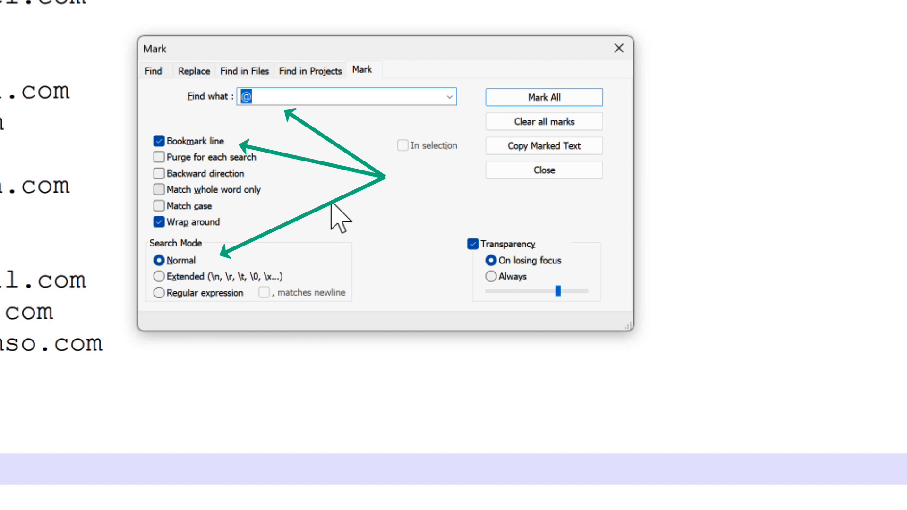
{"action": "mouse_move", "coordinate": [324, 165]}
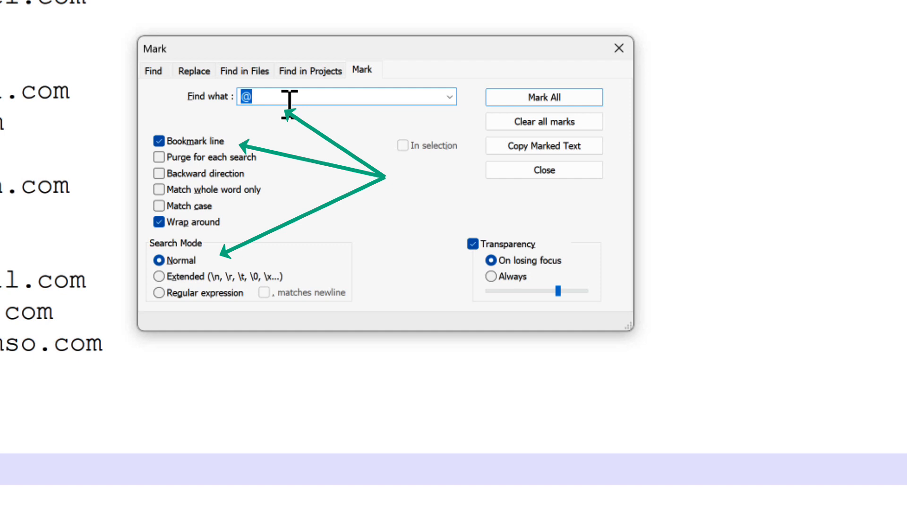
{"action": "mouse_move", "coordinate": [289, 125]}
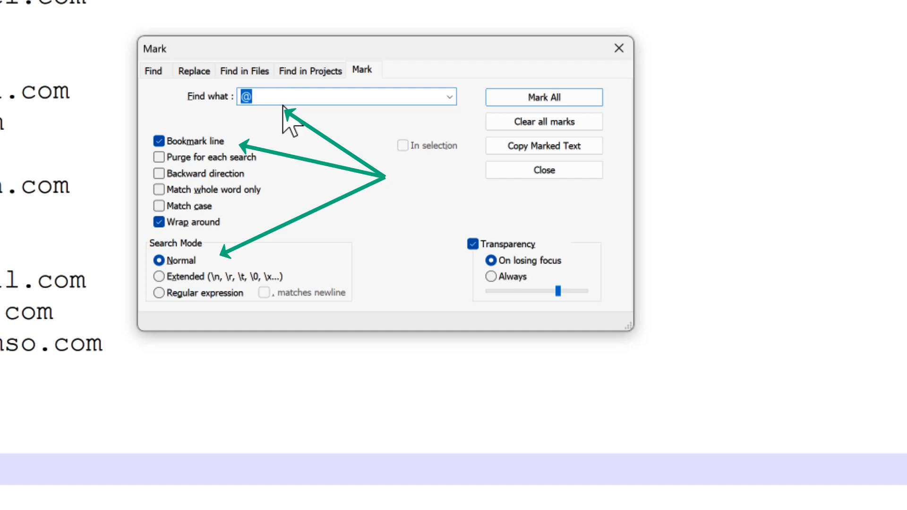
{"action": "mouse_move", "coordinate": [376, 156]}
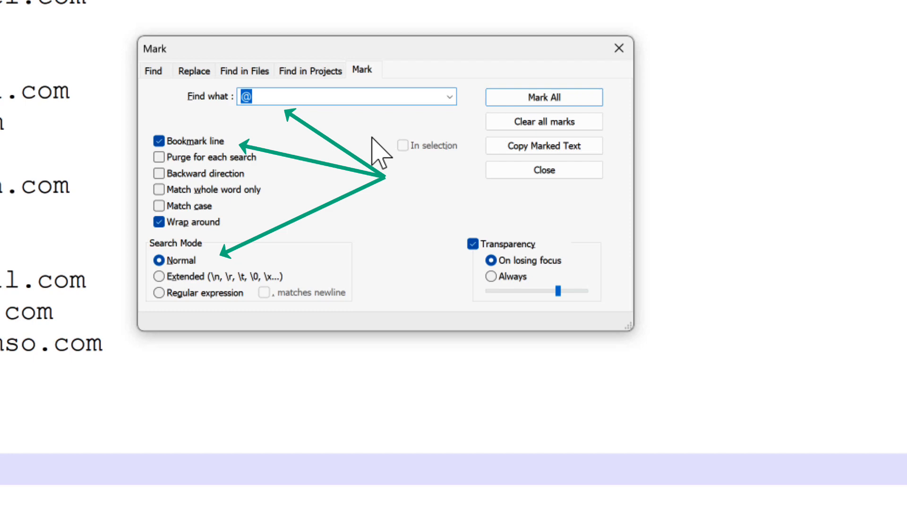
{"action": "left_click", "coordinate": [542, 97]}
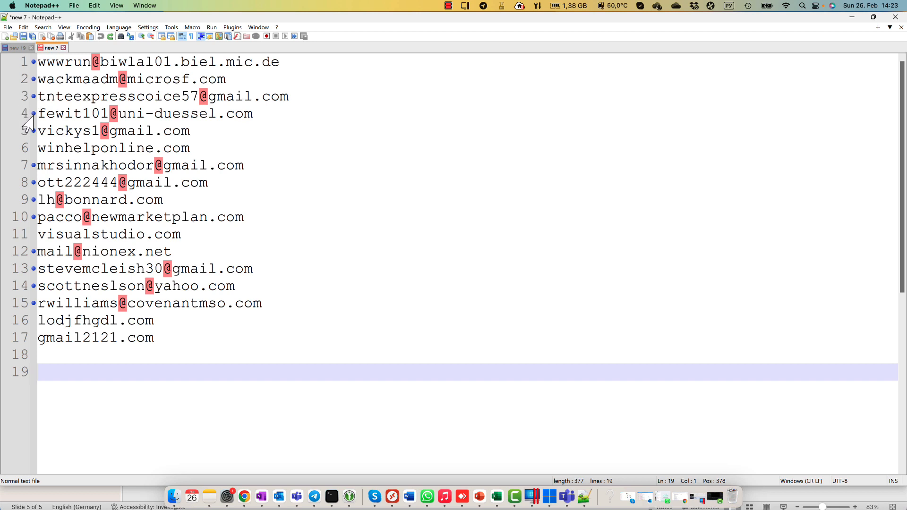
Remove Bookmarked Lines from the Search menu, leaving only the four bare domains
{"action": "left_click", "coordinate": [42, 27]}
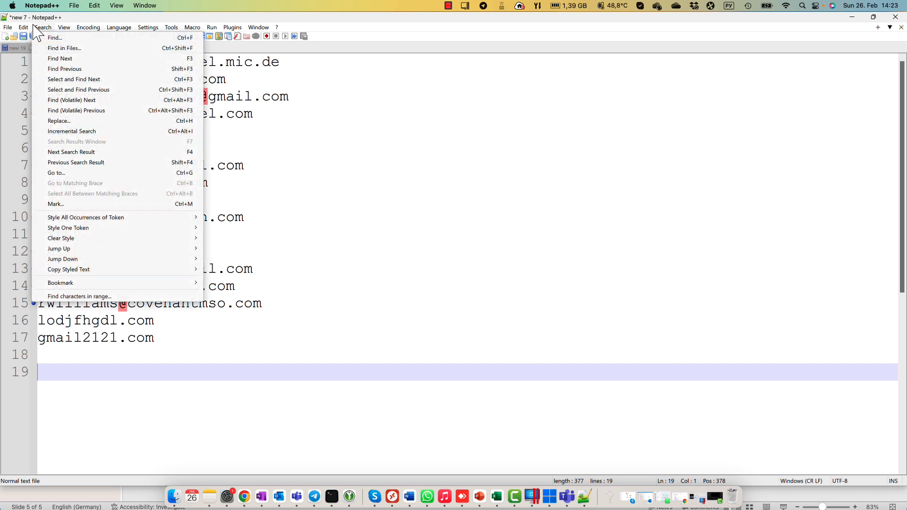
{"action": "mouse_move", "coordinate": [61, 282]}
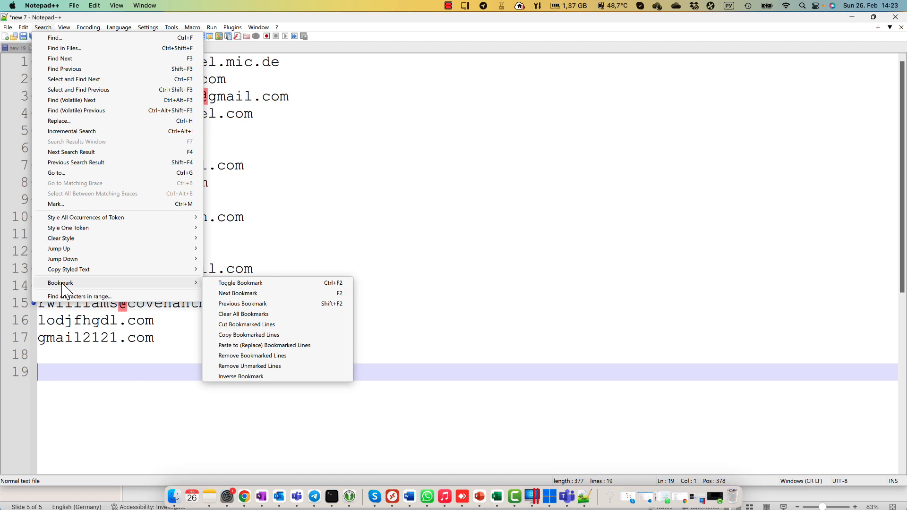
{"action": "mouse_move", "coordinate": [252, 357]}
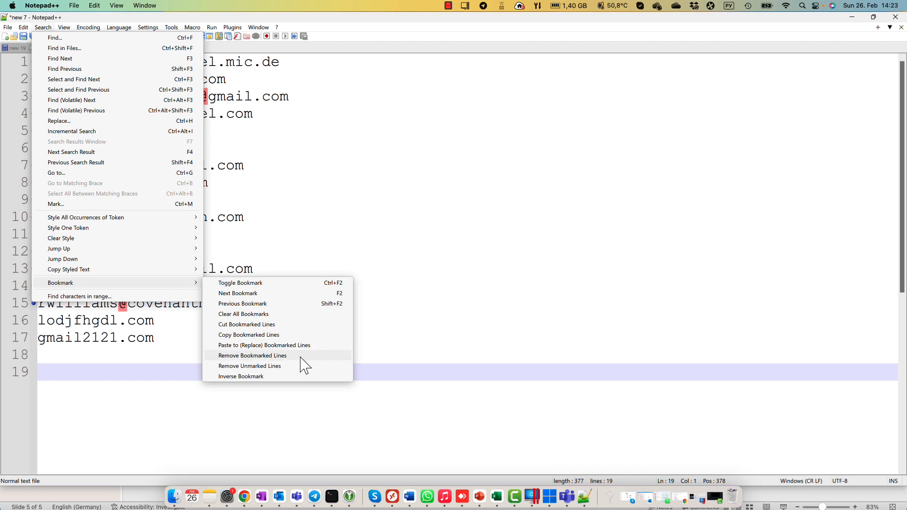
{"action": "left_click", "coordinate": [252, 356]}
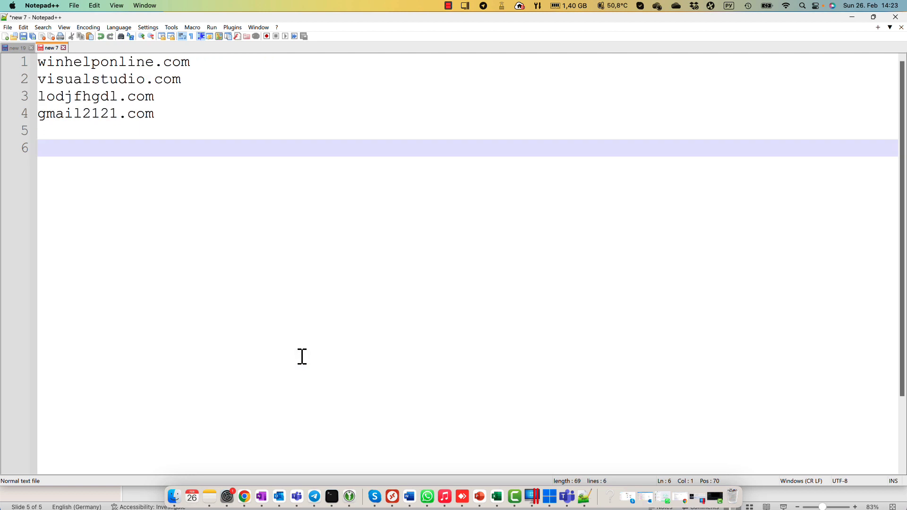
{"action": "mouse_move", "coordinate": [275, 308]}
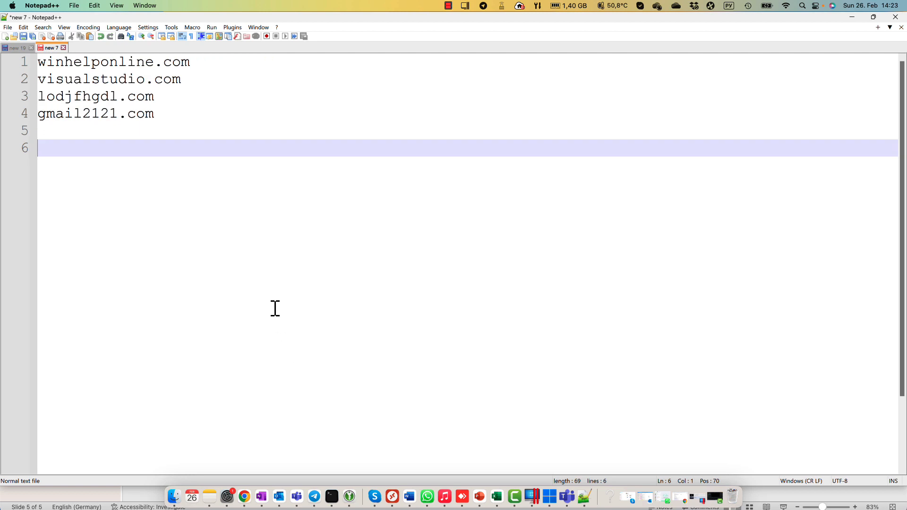
{"action": "mouse_move", "coordinate": [282, 290]}
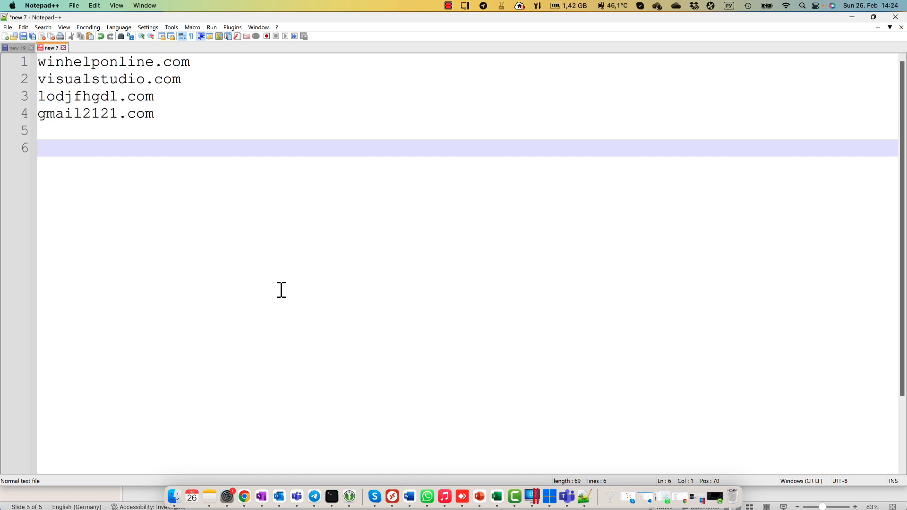
{"action": "mouse_move", "coordinate": [275, 297]}
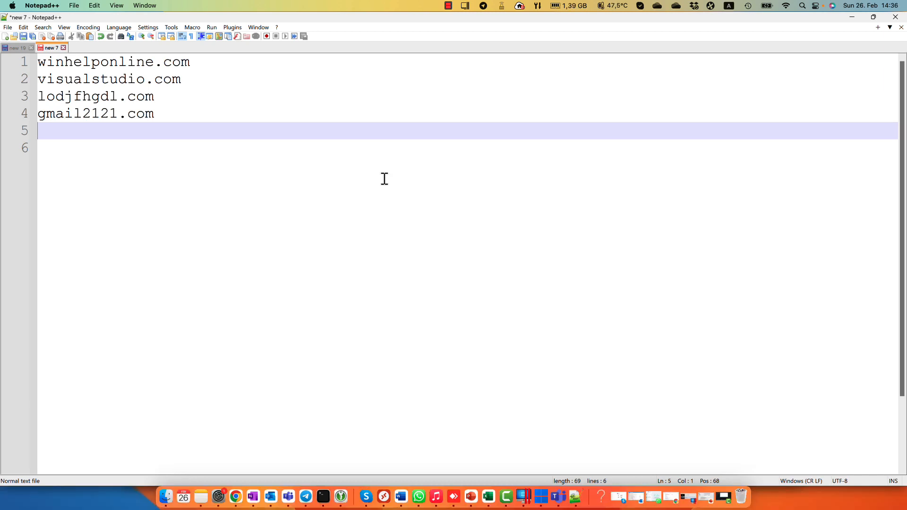
{"action": "mouse_move", "coordinate": [266, 157]}
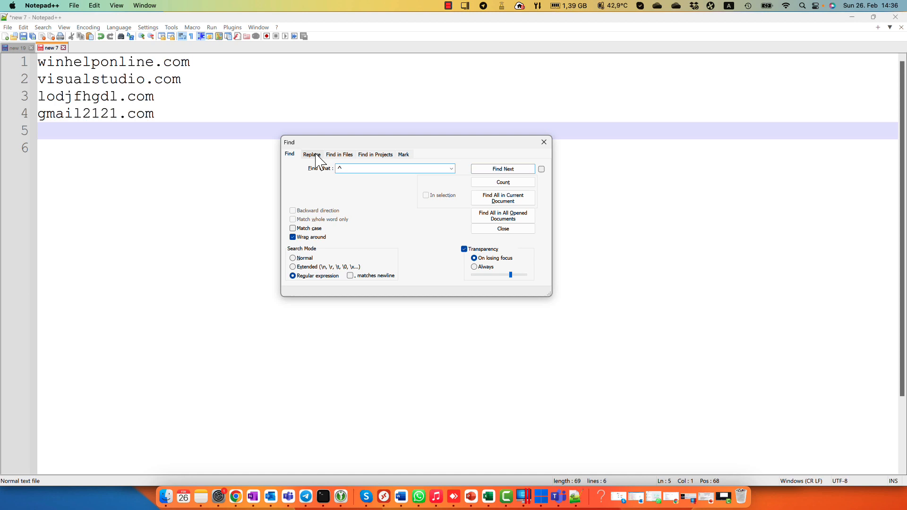
Replace All line starts with a double quote, prefixing all six lines
{"action": "left_click", "coordinate": [311, 154]}
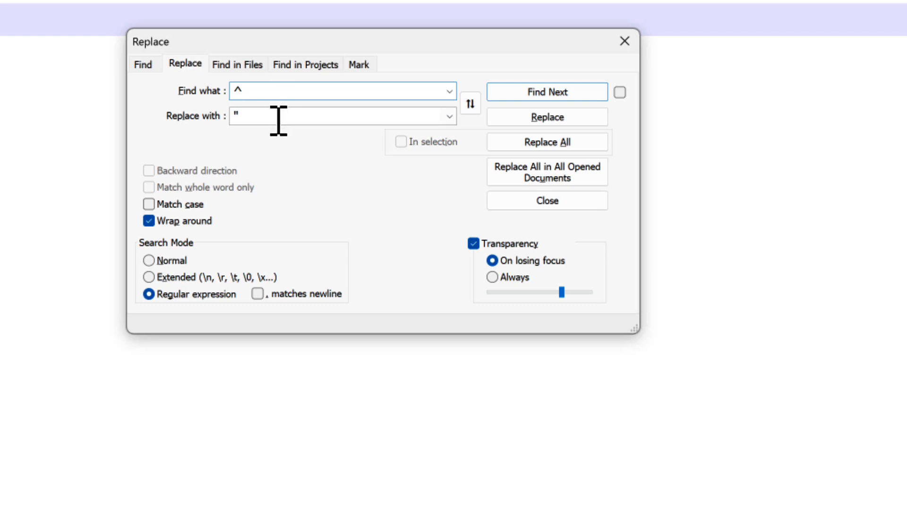
{"action": "mouse_move", "coordinate": [275, 123]}
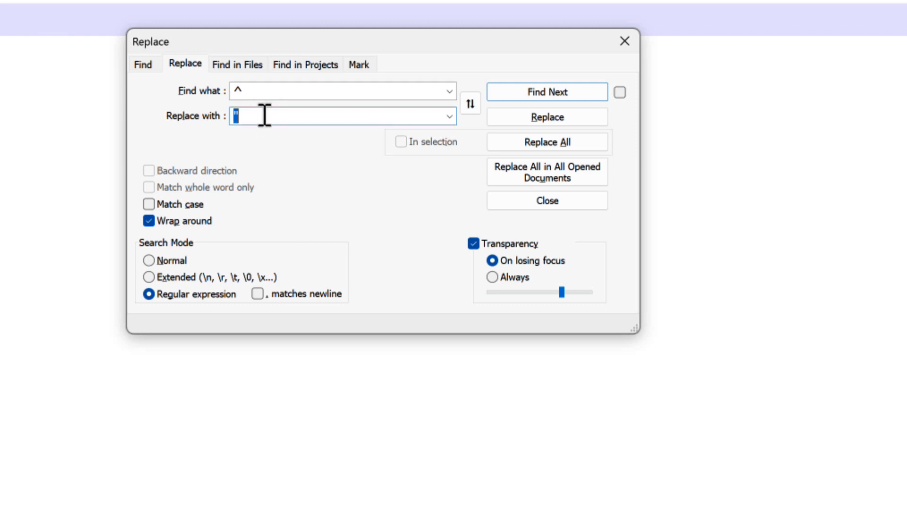
{"action": "left_click", "coordinate": [341, 91]}
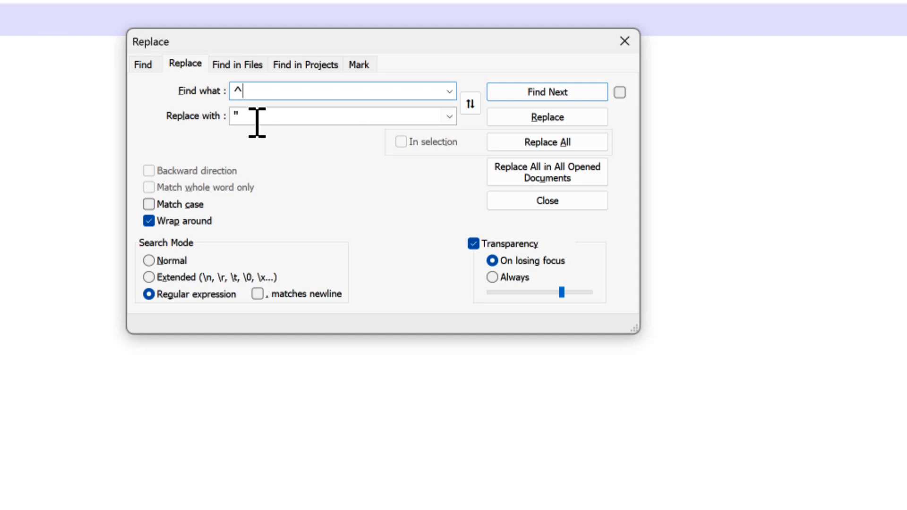
{"action": "mouse_move", "coordinate": [196, 324]}
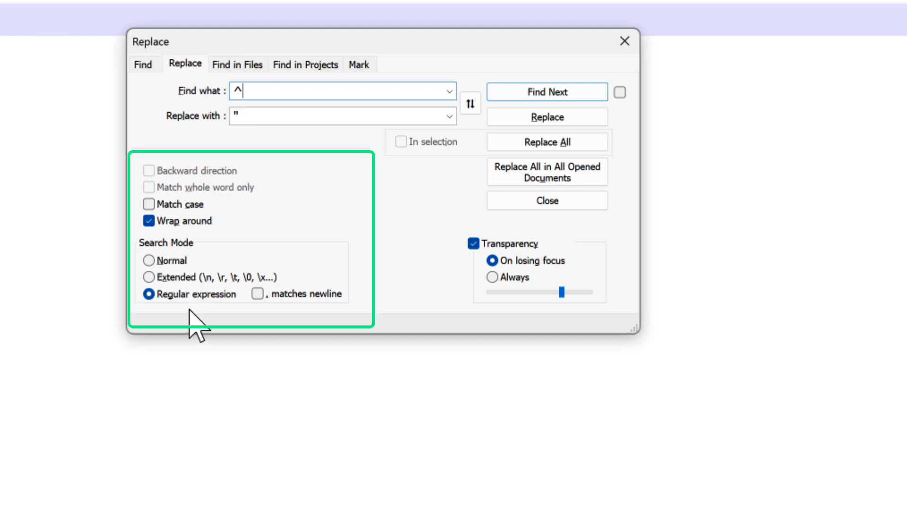
{"action": "mouse_move", "coordinate": [340, 318]}
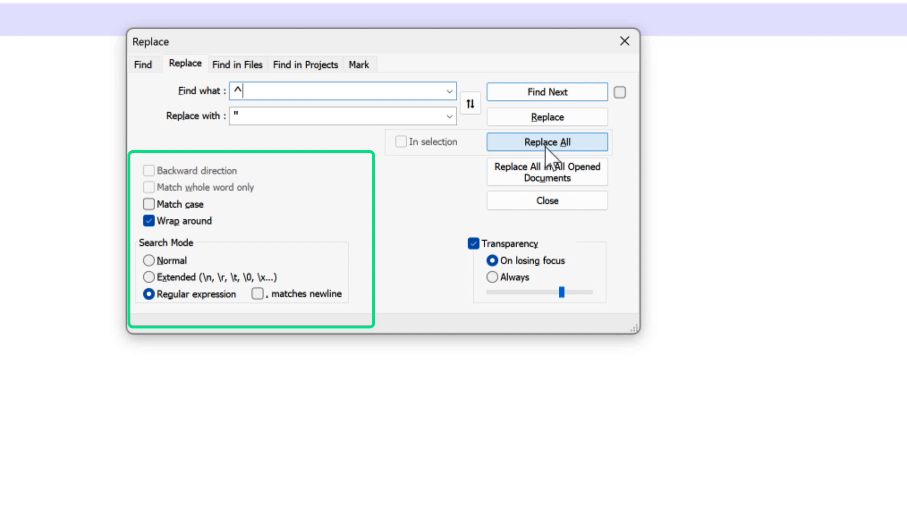
{"action": "left_click", "coordinate": [547, 142]}
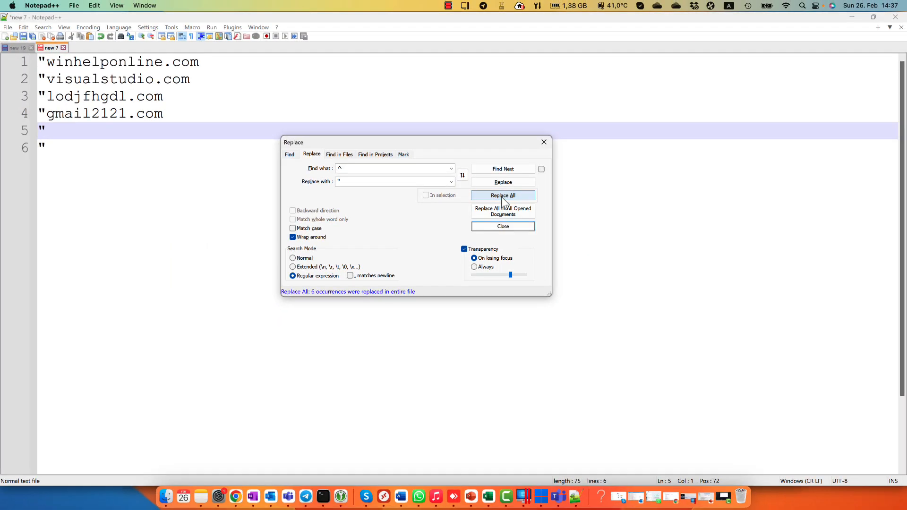
{"action": "mouse_move", "coordinate": [506, 207]}
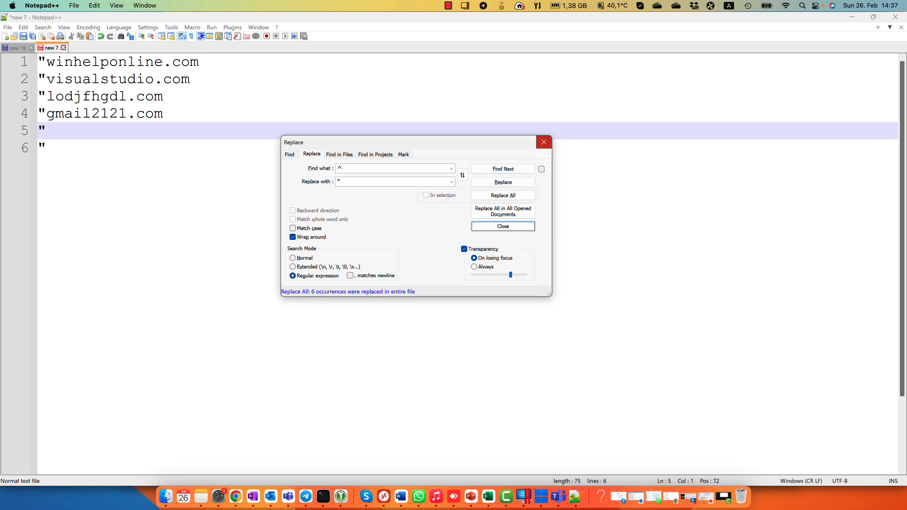
Dismiss the Replace dialog and delete the leftover quote-only empty lines
{"action": "left_click", "coordinate": [502, 225]}
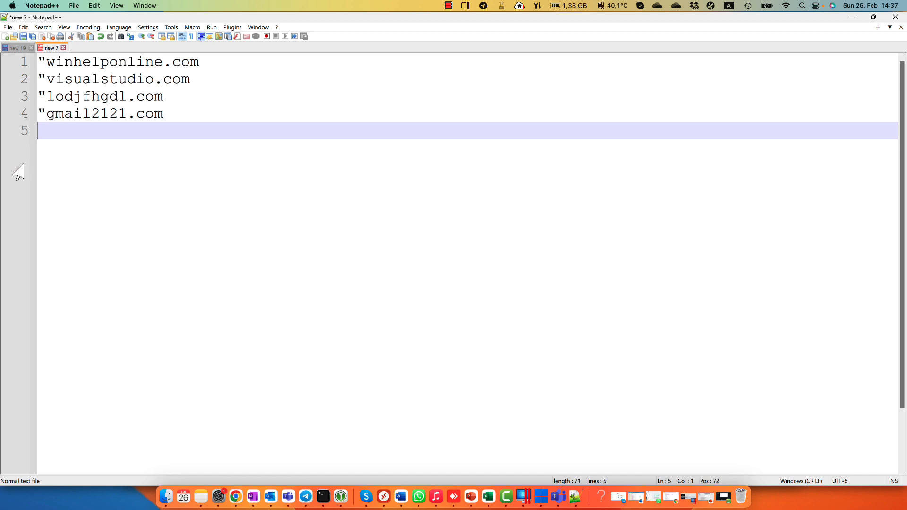
{"action": "key", "text": "Backspace"}
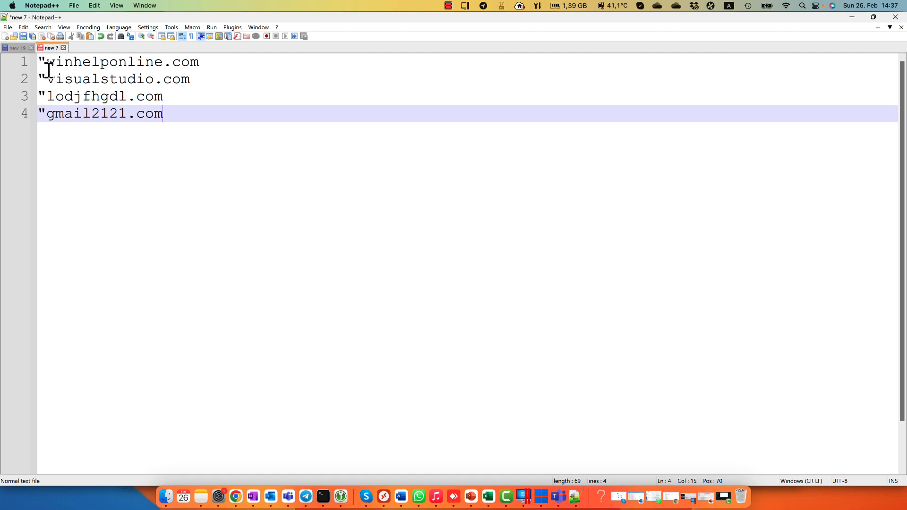
{"action": "mouse_move", "coordinate": [65, 88]}
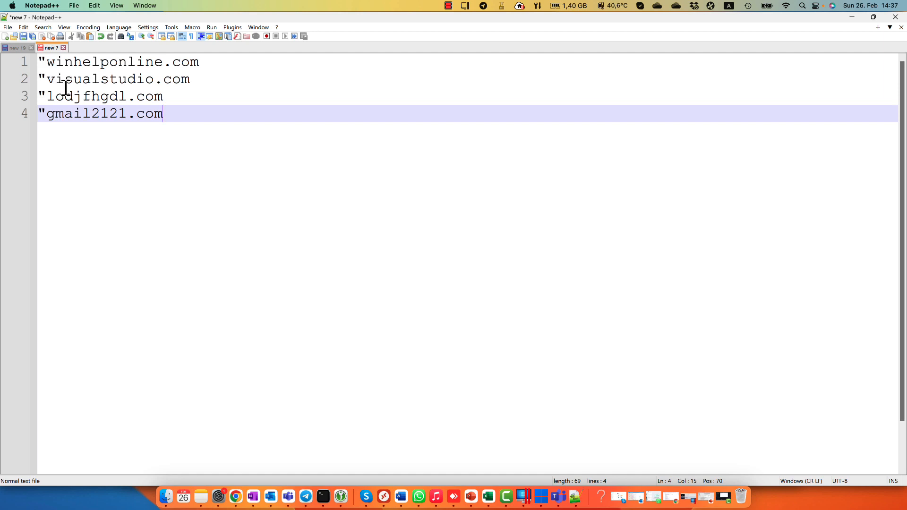
{"action": "mouse_move", "coordinate": [217, 128]}
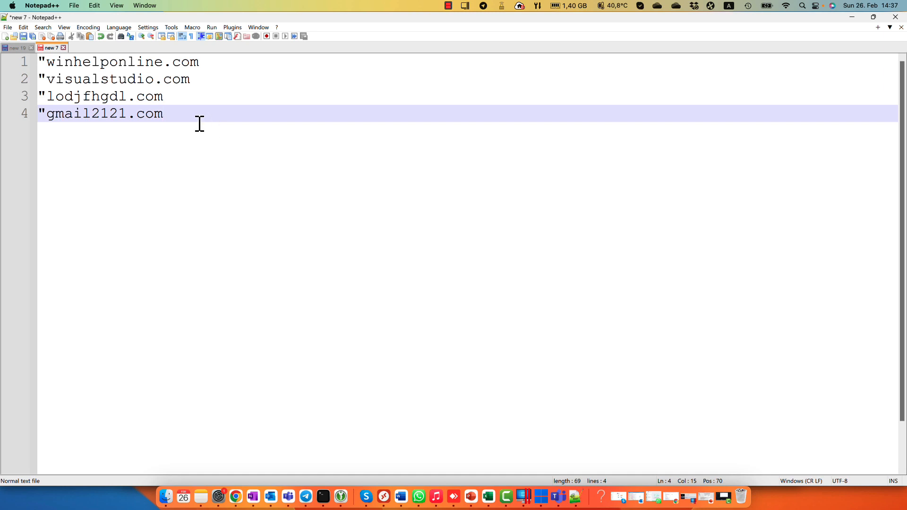
{"action": "mouse_move", "coordinate": [212, 180]}
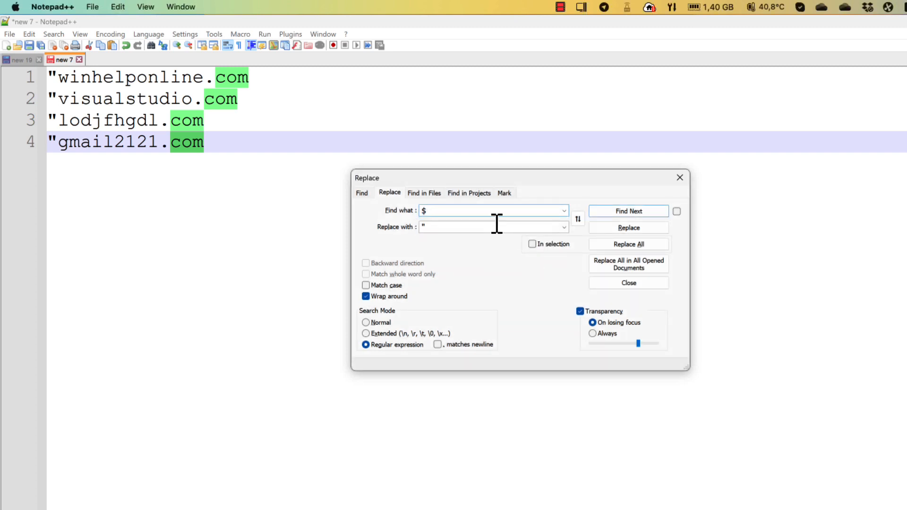
{"action": "mouse_move", "coordinate": [440, 243]}
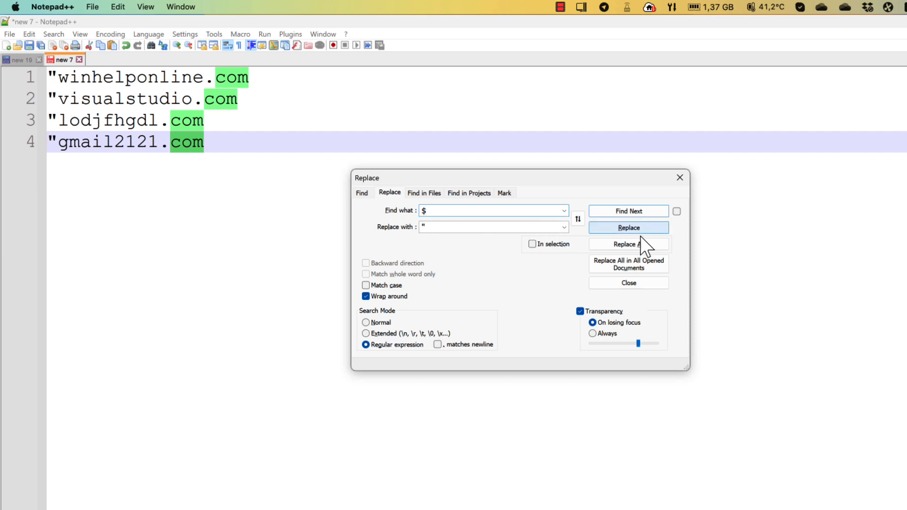
{"action": "mouse_move", "coordinate": [628, 244]}
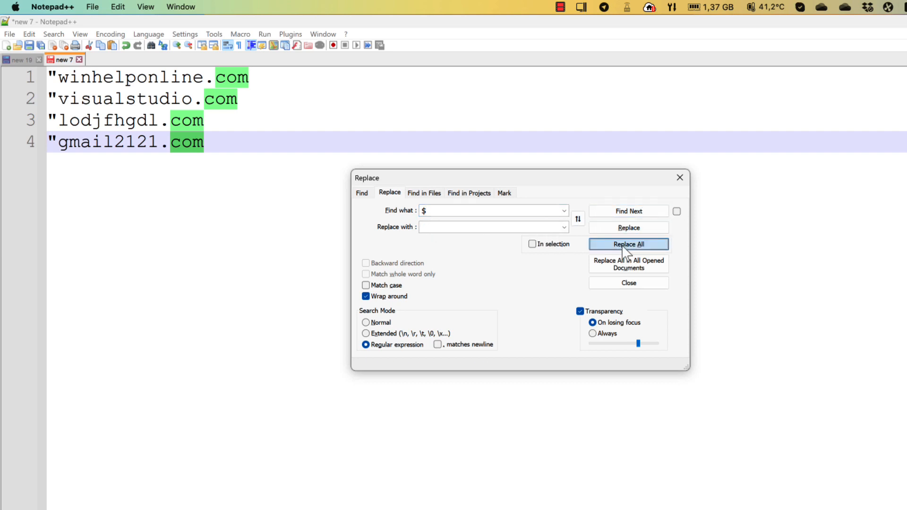
Replace All regex $ with a double quote, closing the quotes on all four domains
{"action": "left_click", "coordinate": [627, 244]}
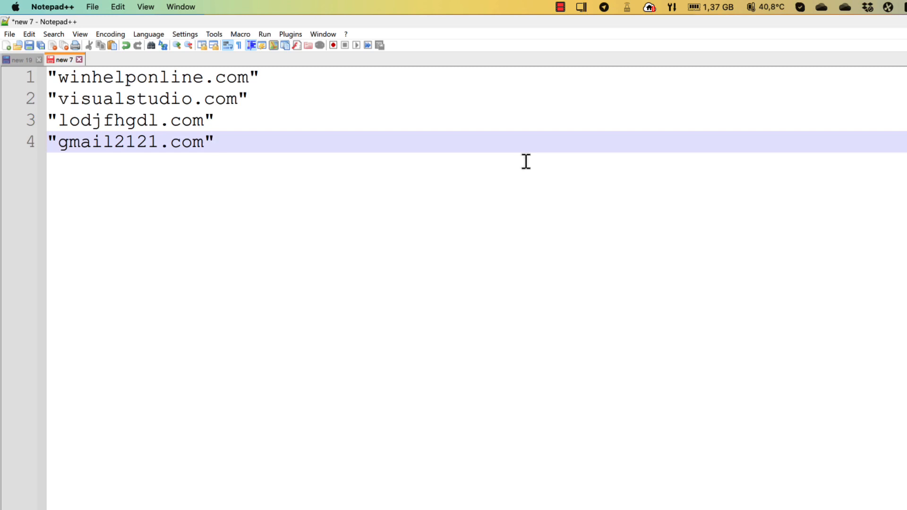
{"action": "left_click", "coordinate": [215, 142]}
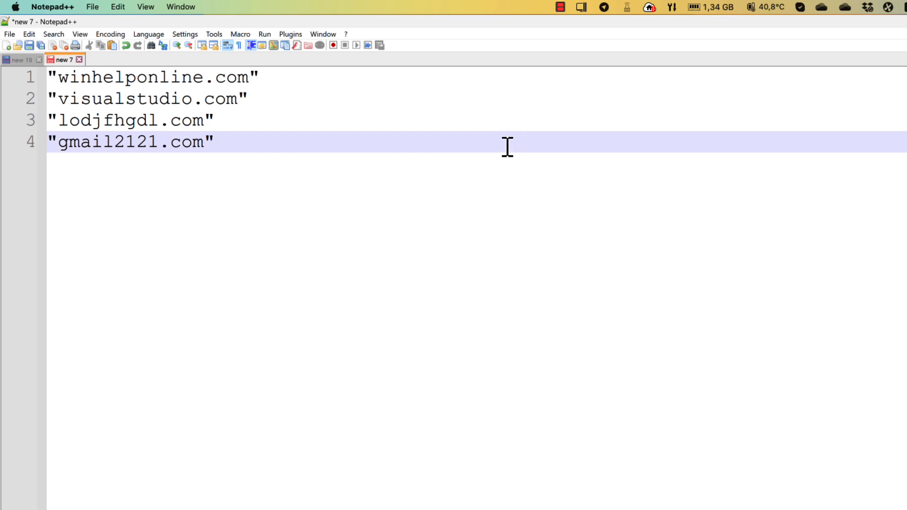
Place the cursor after the last quoted domain to add a trailing empty line
{"action": "left_click", "coordinate": [216, 141]}
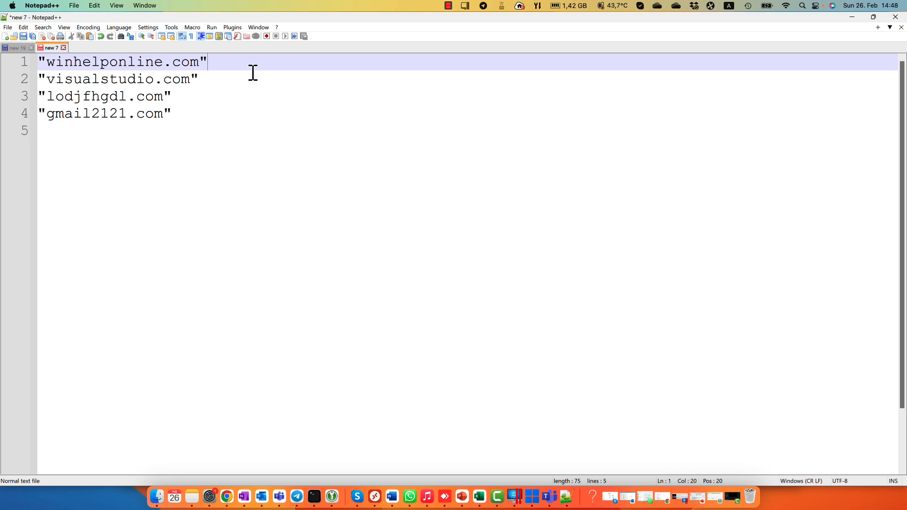
{"action": "mouse_move", "coordinate": [323, 241]}
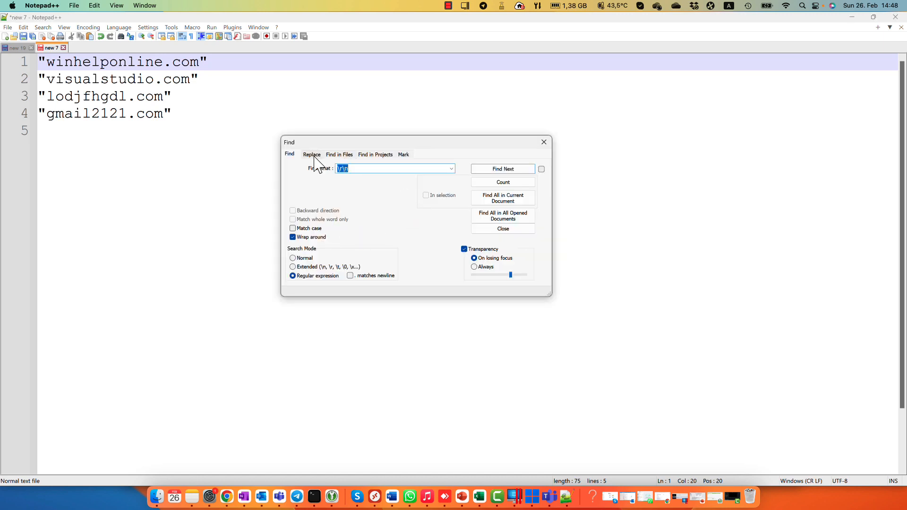
Replace All \r\n with a comma in regex mode, joining the domains onto one line
{"action": "left_click", "coordinate": [311, 154]}
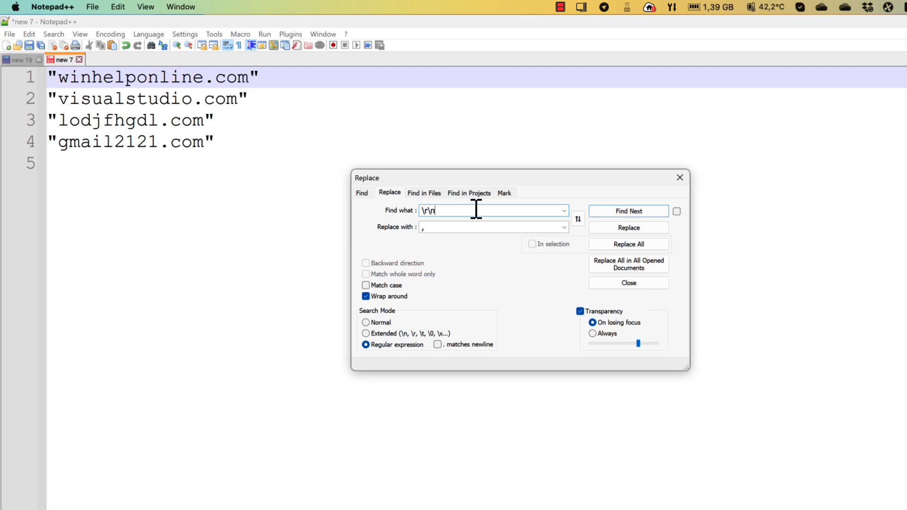
{"action": "mouse_move", "coordinate": [457, 212]}
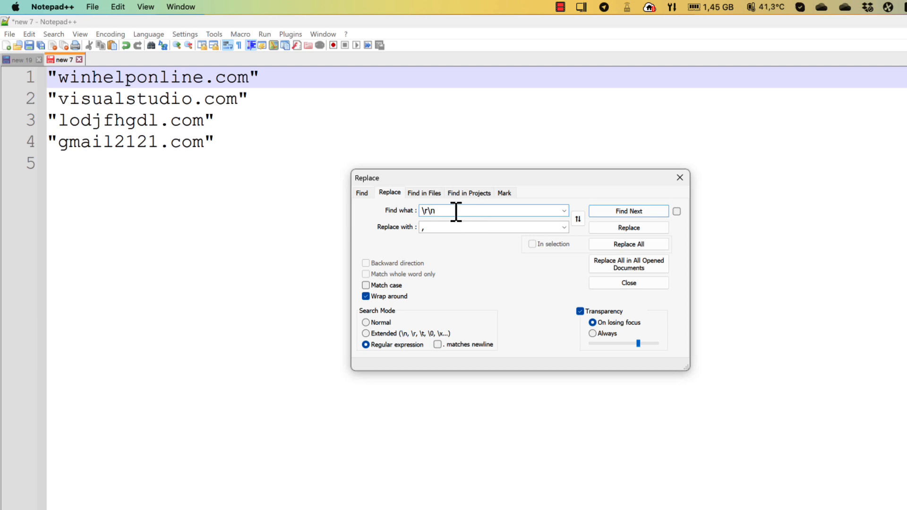
{"action": "mouse_move", "coordinate": [453, 217]}
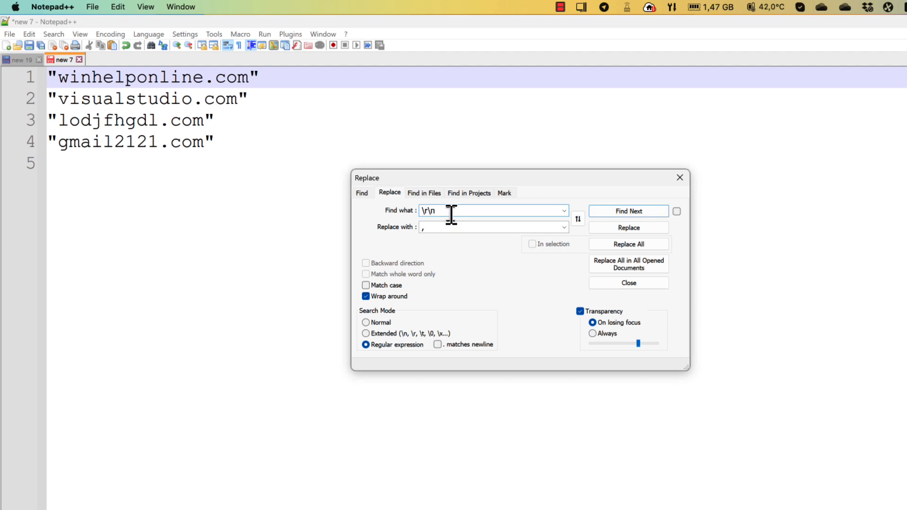
{"action": "mouse_move", "coordinate": [457, 237]}
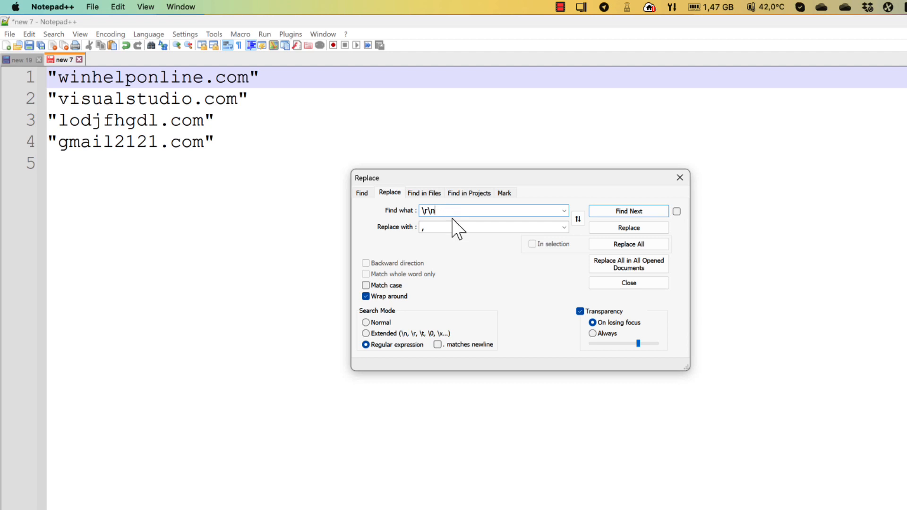
{"action": "mouse_move", "coordinate": [445, 225]}
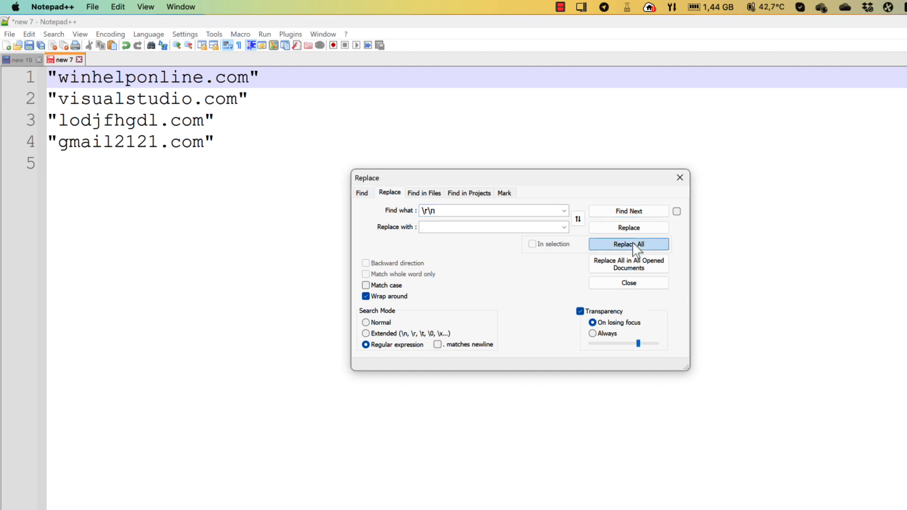
{"action": "left_click", "coordinate": [628, 244]}
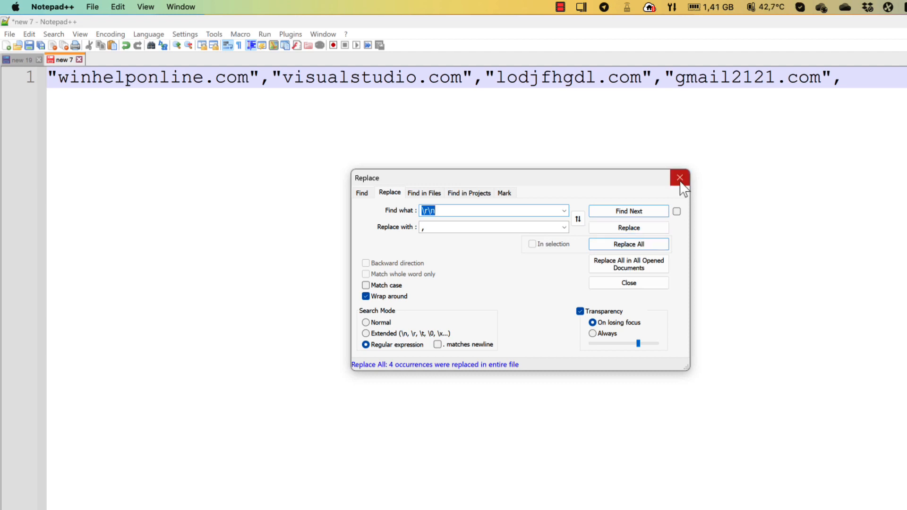
{"action": "mouse_move", "coordinate": [833, 76]}
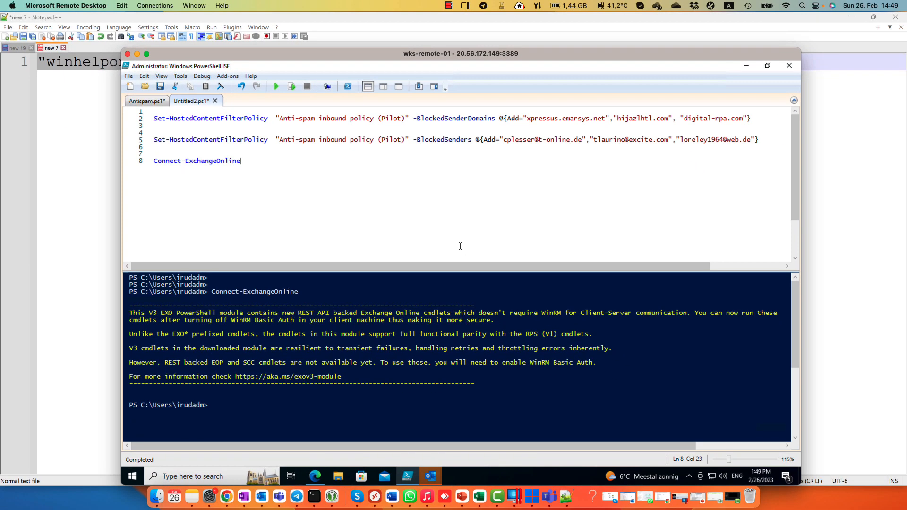
{"action": "mouse_move", "coordinate": [299, 133]}
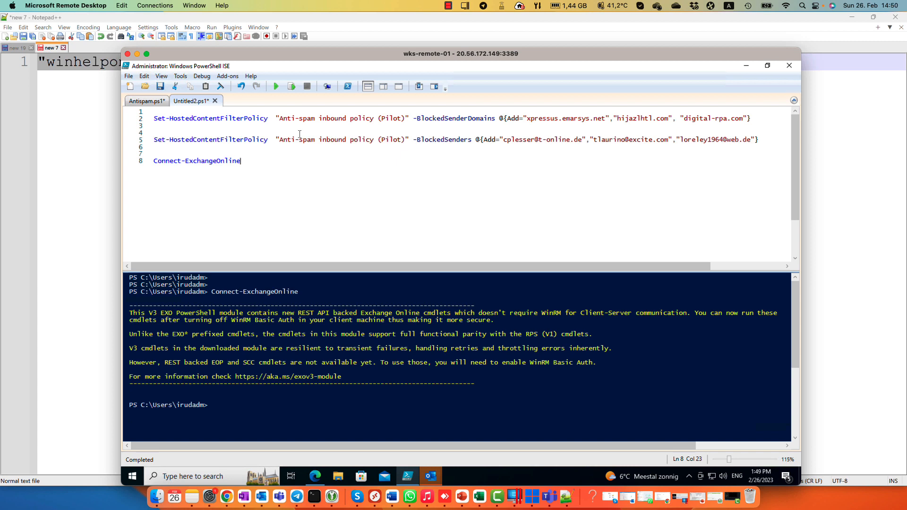
{"action": "mouse_move", "coordinate": [560, 171]}
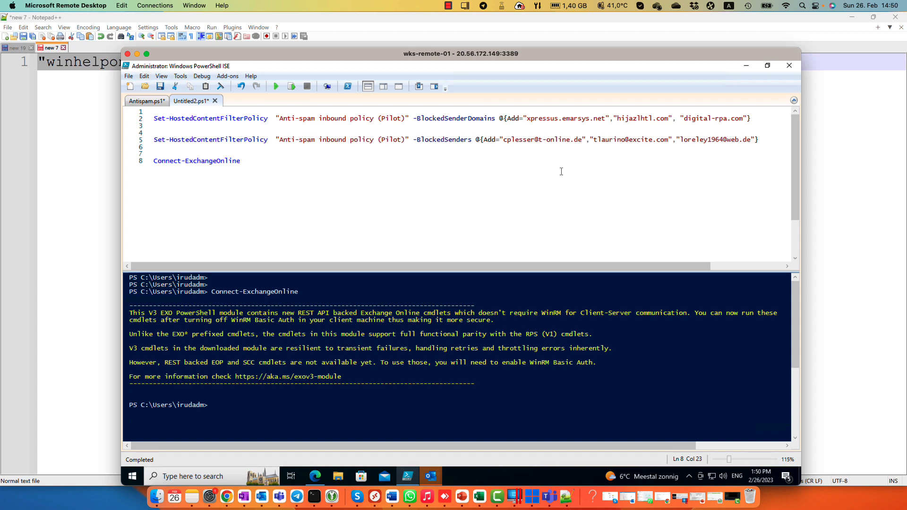
{"action": "mouse_move", "coordinate": [745, 122]}
{"action": "type", "text": "Get-HostedContentFilterPolicy"}
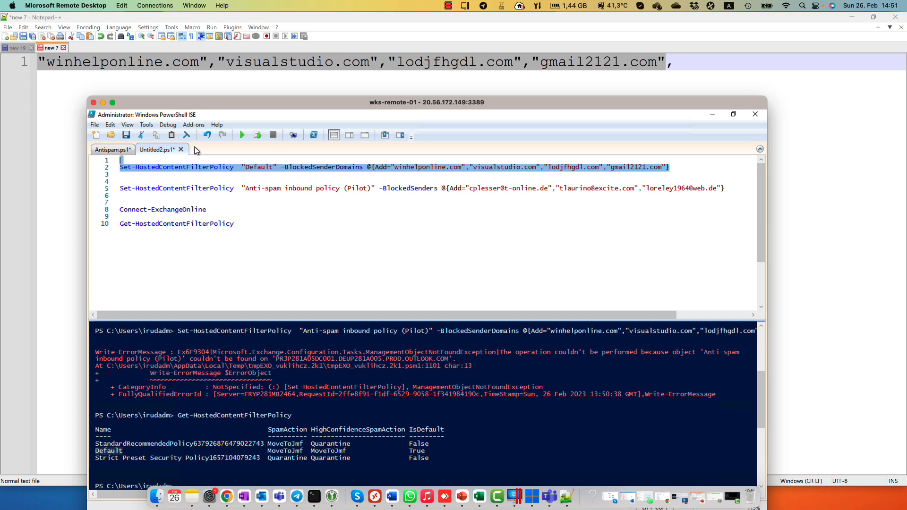
Run the selected command adding the four domains to the "Default" anti-spam policy's block list
{"action": "left_click", "coordinate": [257, 134]}
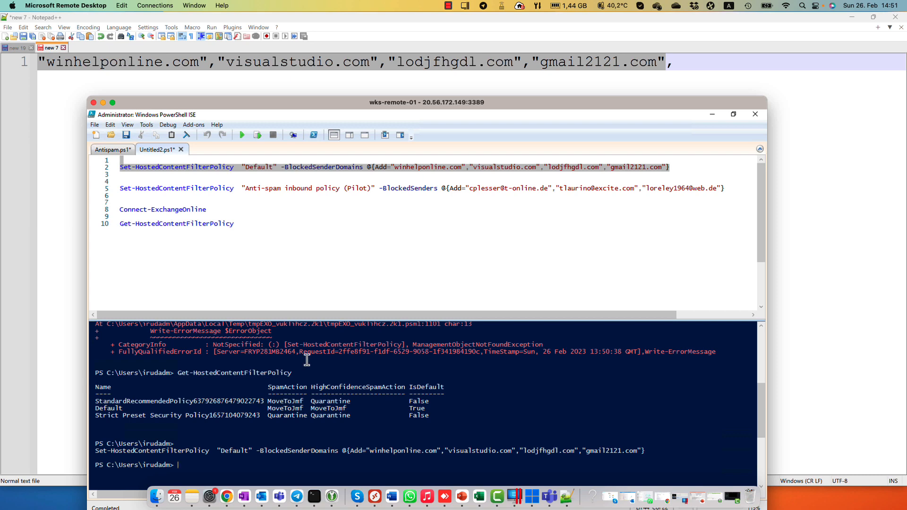
{"action": "mouse_move", "coordinate": [301, 355]}
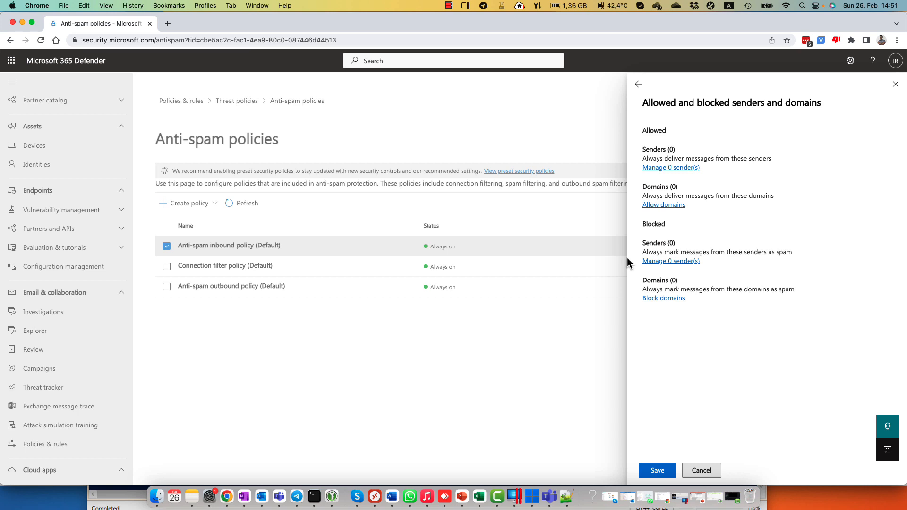
{"action": "mouse_move", "coordinate": [671, 169]}
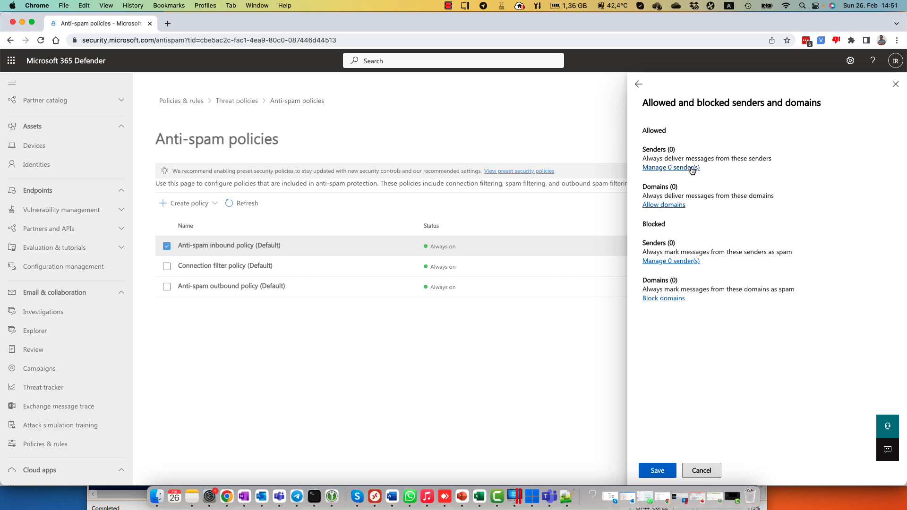
{"action": "mouse_move", "coordinate": [701, 205]}
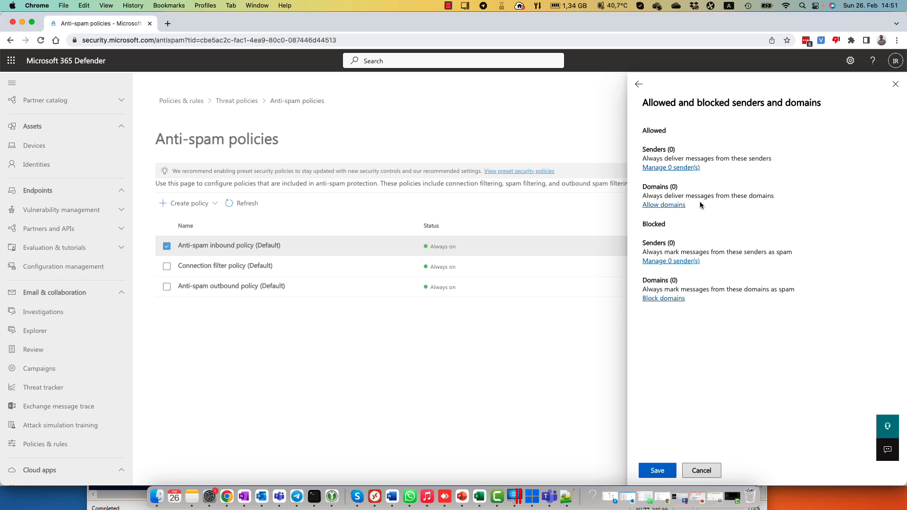
{"action": "mouse_move", "coordinate": [818, 172]}
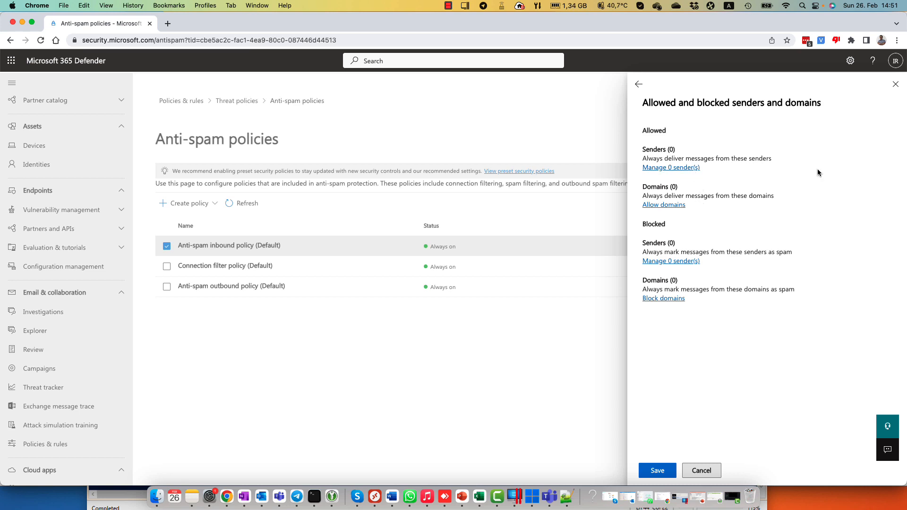
Refresh the Anti-spam policies list and reopen the Anti-spam inbound policy (Default)
{"action": "left_click", "coordinate": [639, 84]}
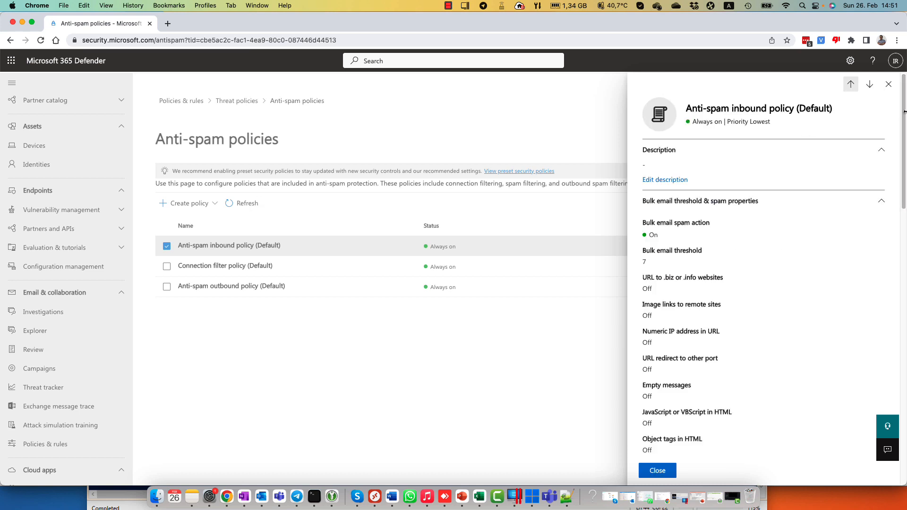
{"action": "left_click", "coordinate": [241, 203]}
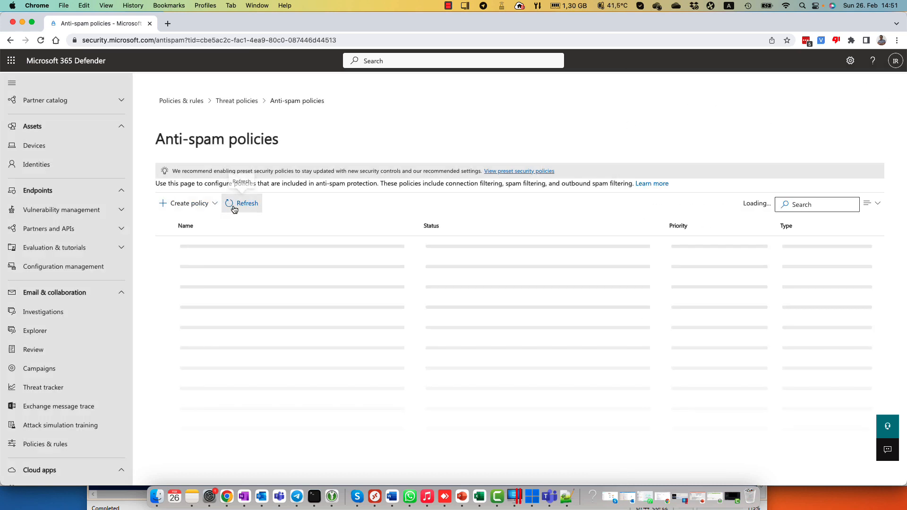
{"action": "left_click", "coordinate": [241, 203]}
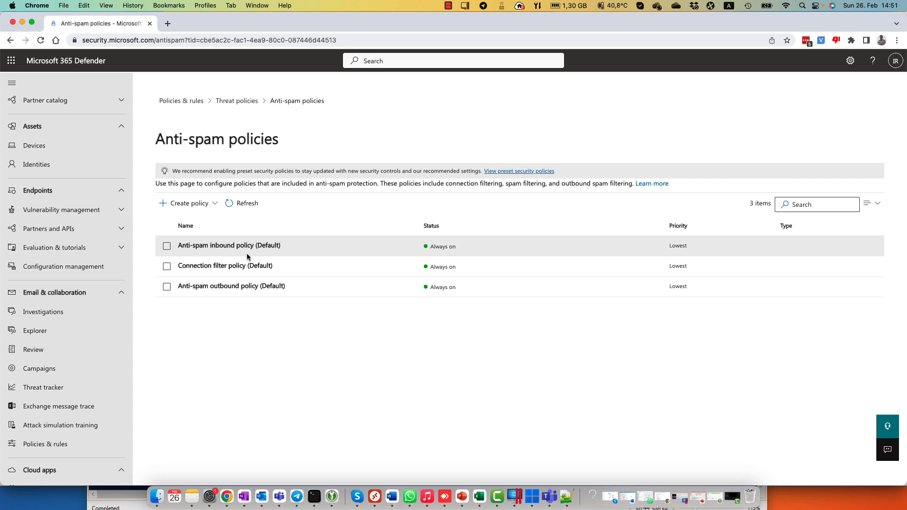
{"action": "left_click", "coordinate": [229, 245]}
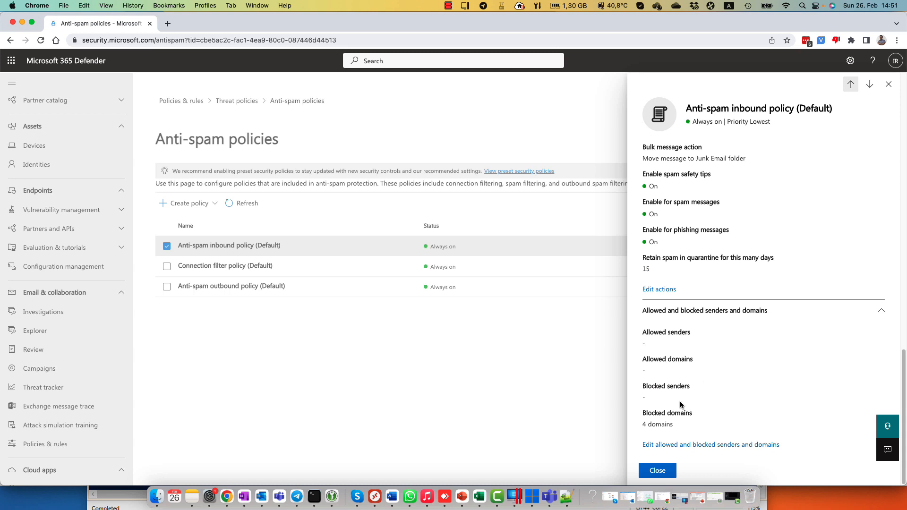
View Block domains under allowed and blocked senders, showing the four new domains
{"action": "left_click", "coordinate": [710, 444]}
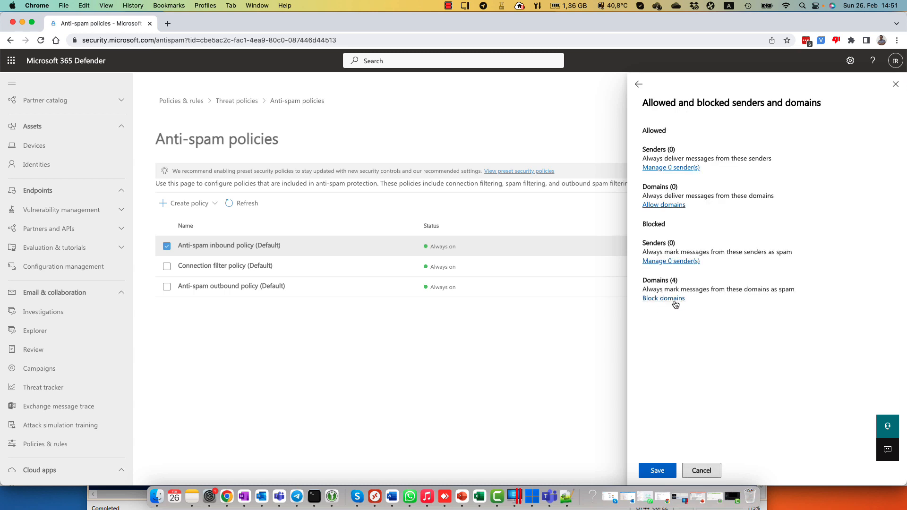
{"action": "left_click", "coordinate": [663, 297]}
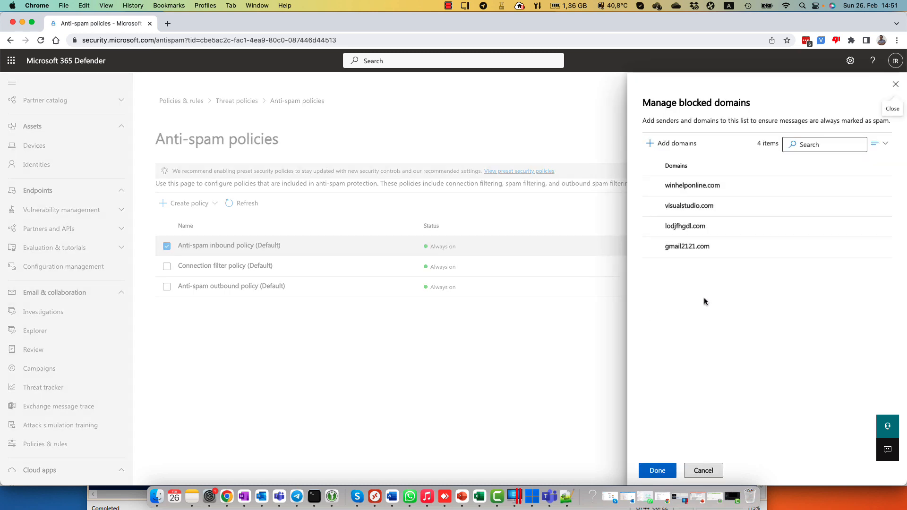
{"action": "mouse_move", "coordinate": [697, 313]}
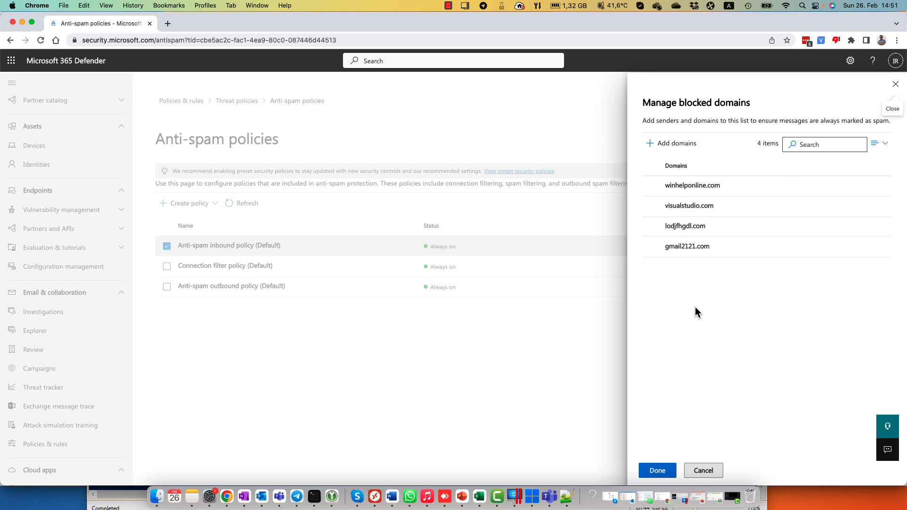
{"action": "mouse_move", "coordinate": [693, 302]}
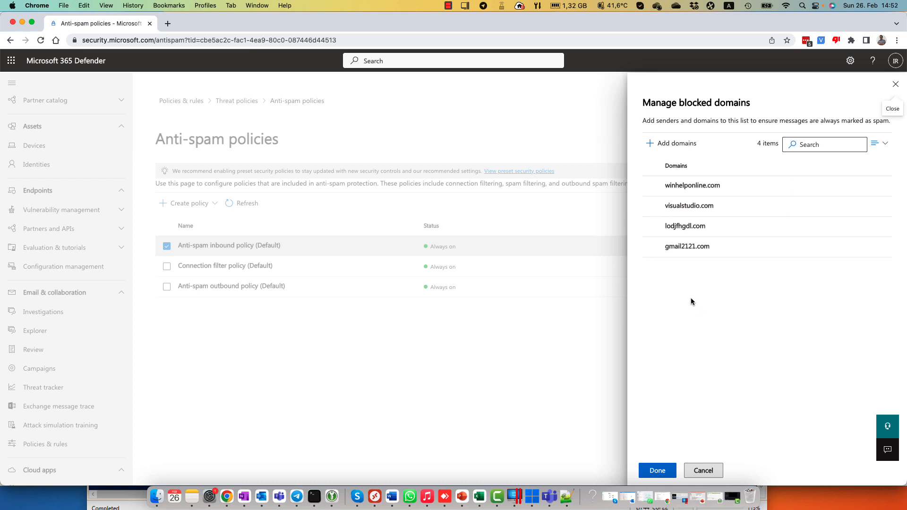